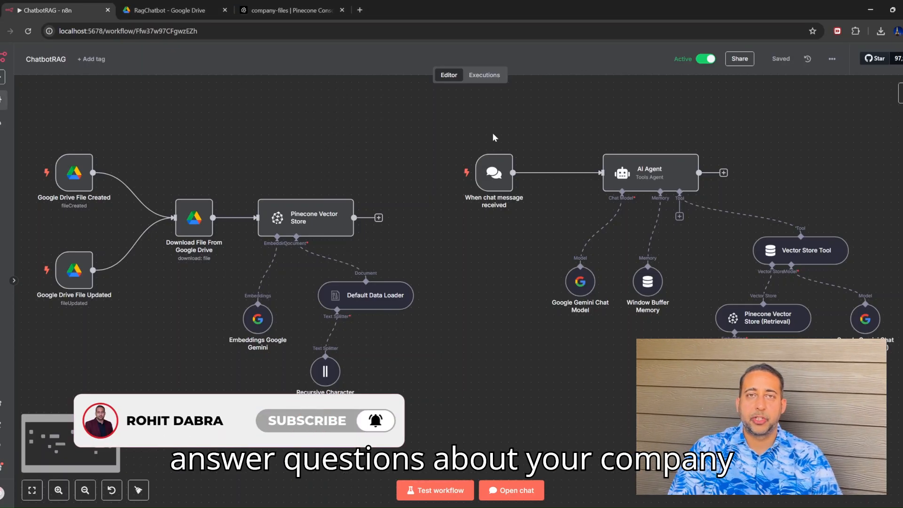
{"action": "mouse_move", "coordinate": [576, 61]}
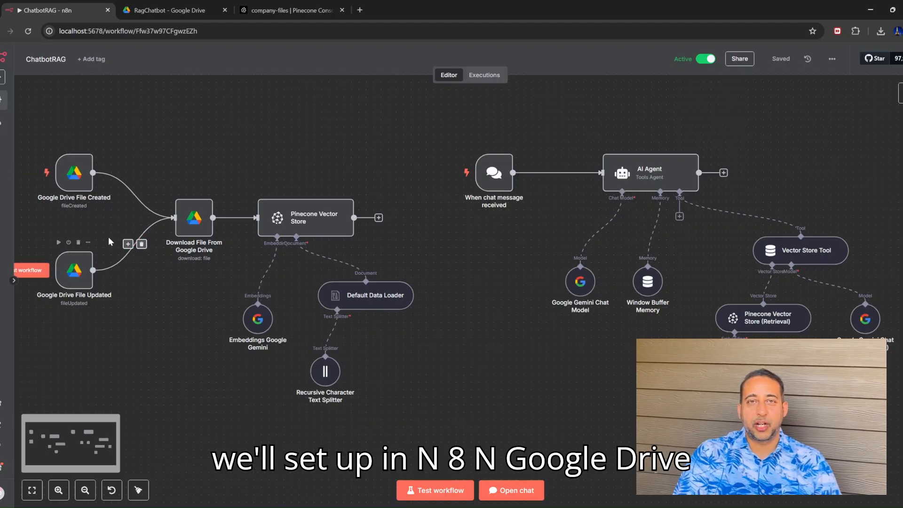
{"action": "mouse_move", "coordinate": [100, 152]}
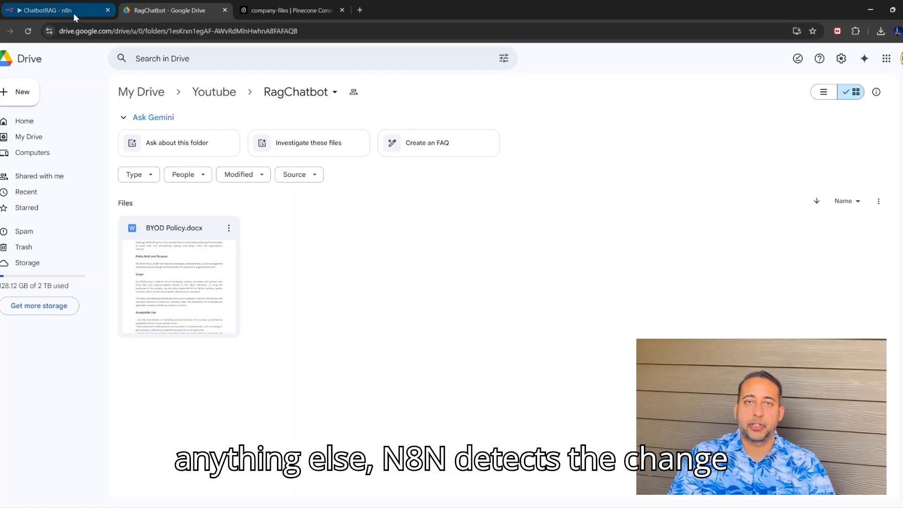
Step: Review the company-files index records, scrolling through the entries, then return to the workflow
{"action": "left_click", "coordinate": [55, 11]}
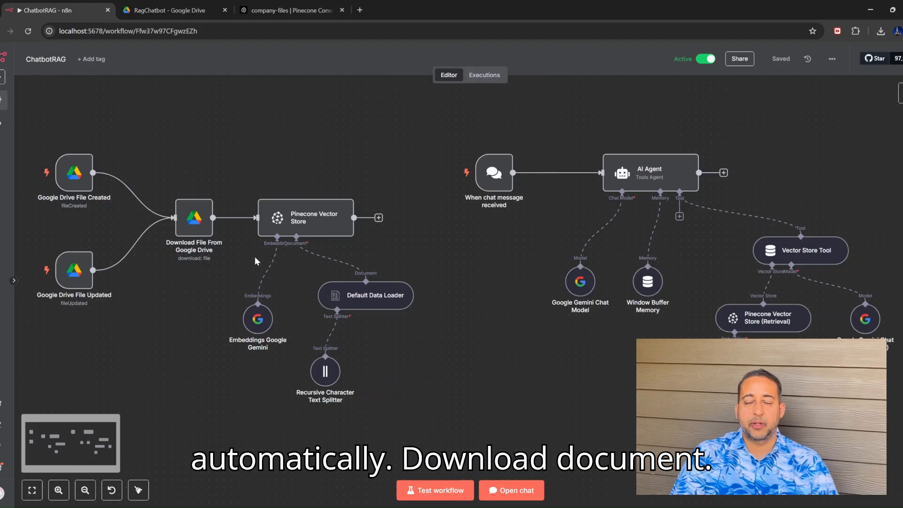
{"action": "mouse_move", "coordinate": [170, 236]}
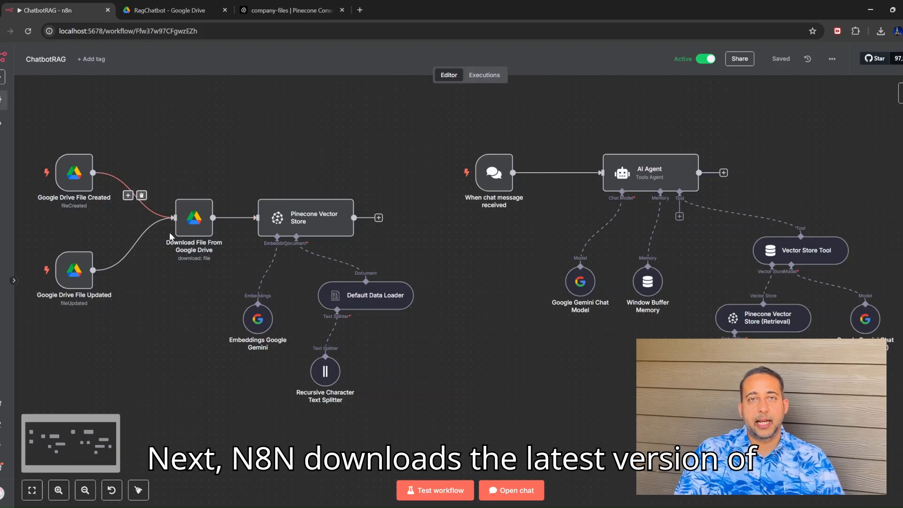
{"action": "mouse_move", "coordinate": [245, 257]}
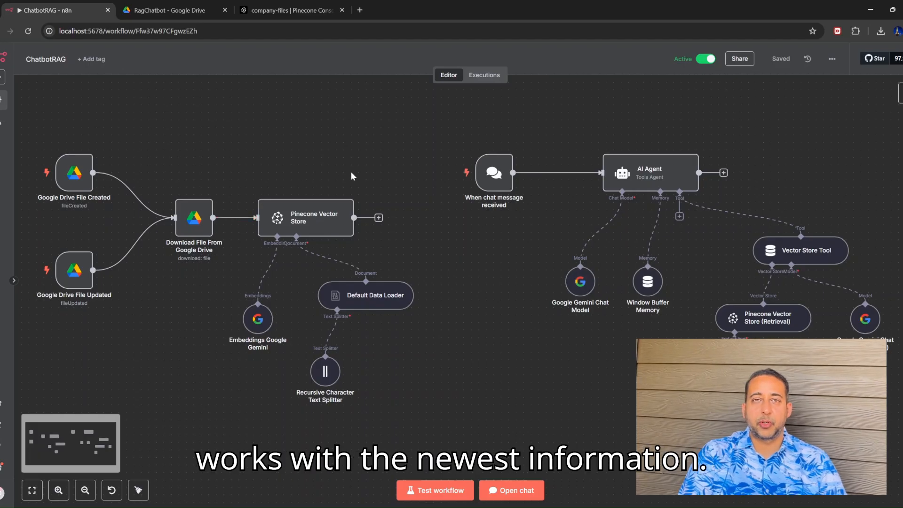
{"action": "mouse_move", "coordinate": [412, 299]}
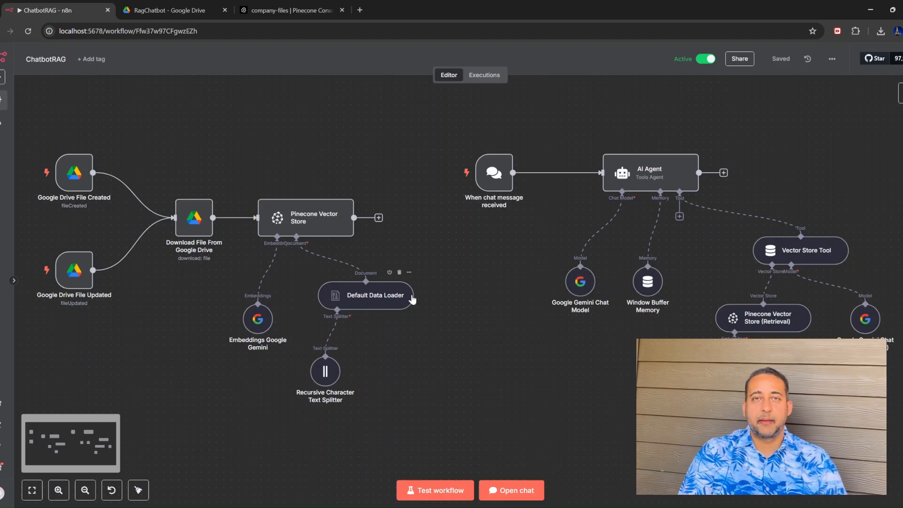
{"action": "mouse_move", "coordinate": [401, 267]}
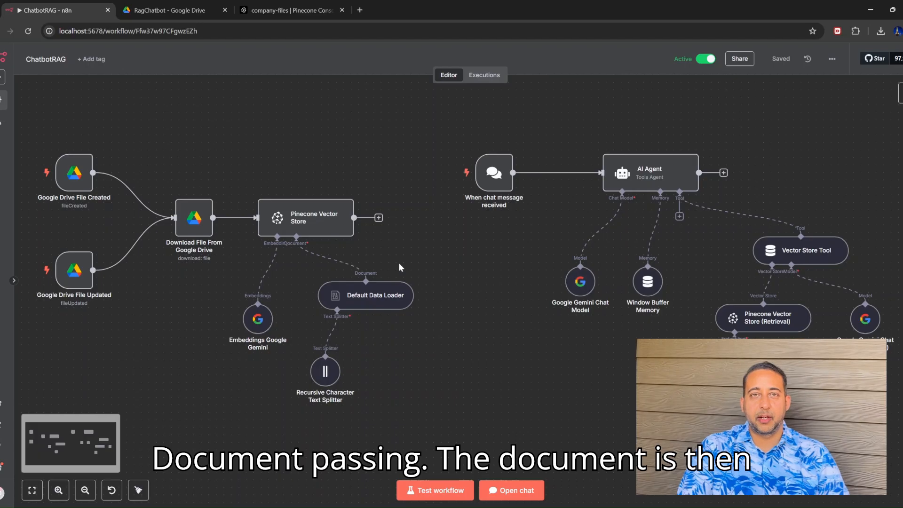
{"action": "left_click", "coordinate": [290, 9]}
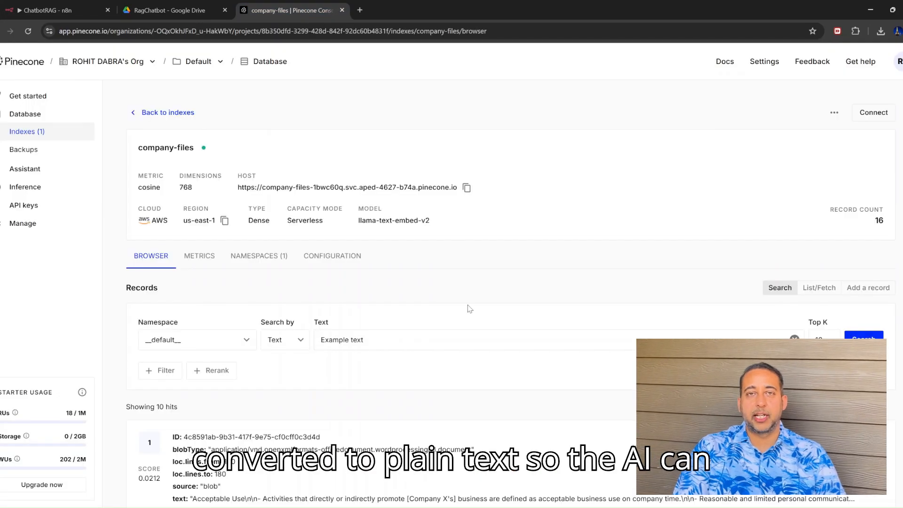
{"action": "scroll", "scroll_direction": "down", "scroll_amount": 3}
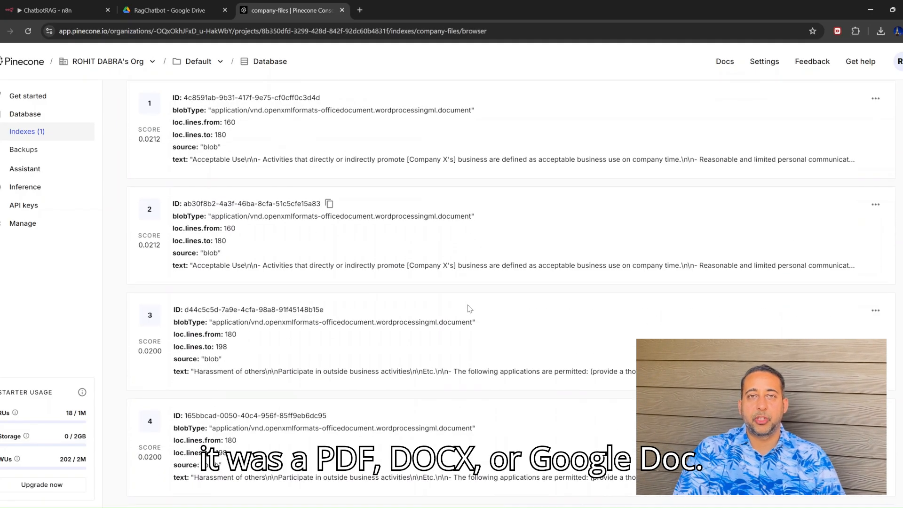
{"action": "scroll", "scroll_direction": "down", "scroll_amount": 3}
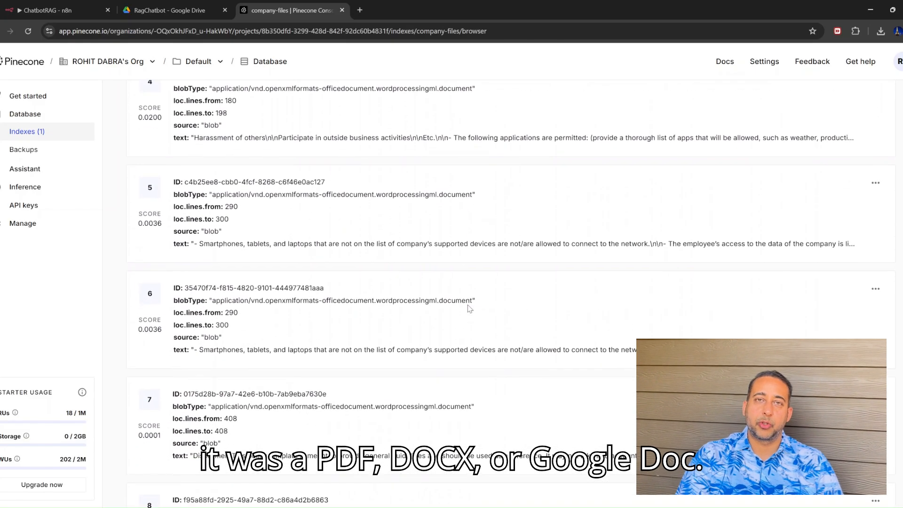
{"action": "scroll", "scroll_direction": "down", "scroll_amount": 3}
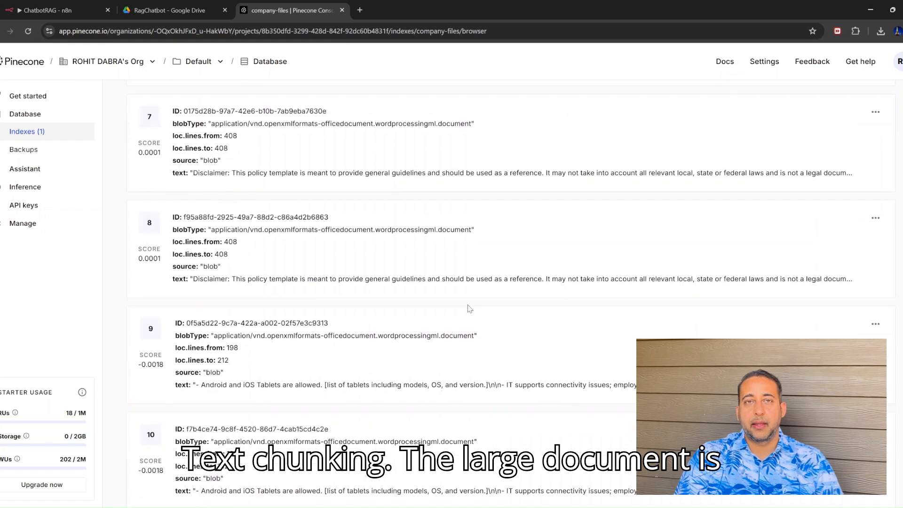
{"action": "scroll", "scroll_direction": "down", "scroll_amount": 3}
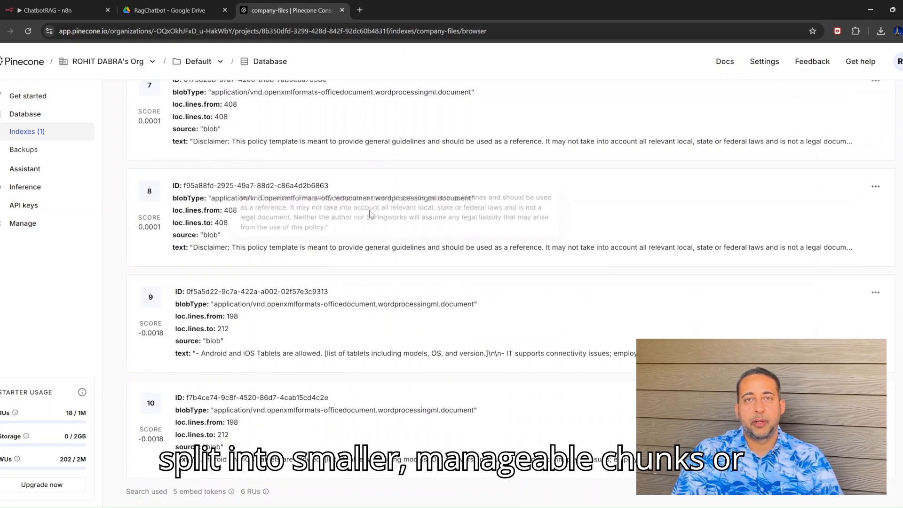
{"action": "left_click", "coordinate": [49, 9]}
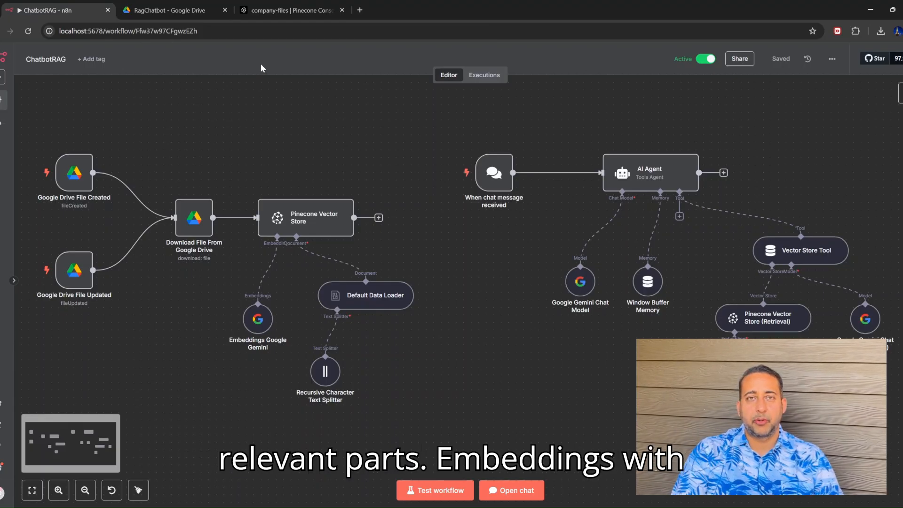
{"action": "mouse_move", "coordinate": [278, 330]}
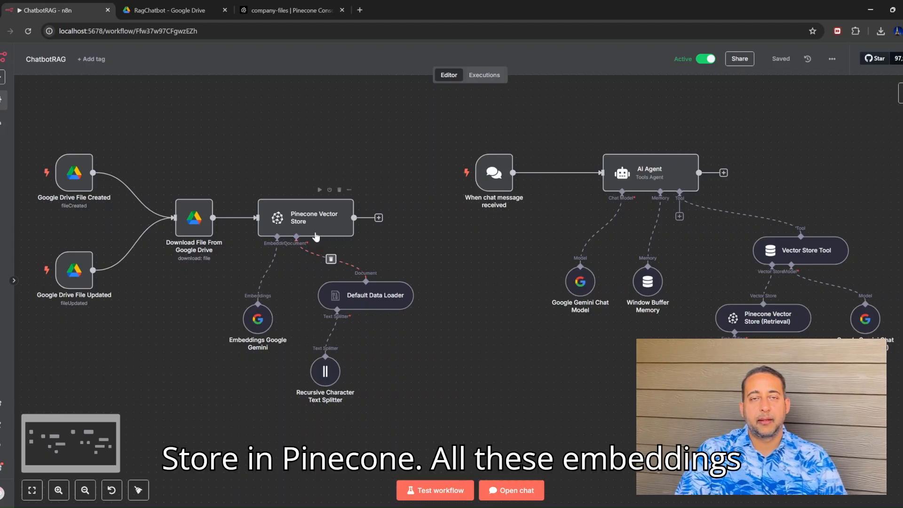
Step: Recheck the index records and the BYOD Policy document in Drive before returning to the ChatbotRAG workflow
{"action": "left_click", "coordinate": [289, 10]}
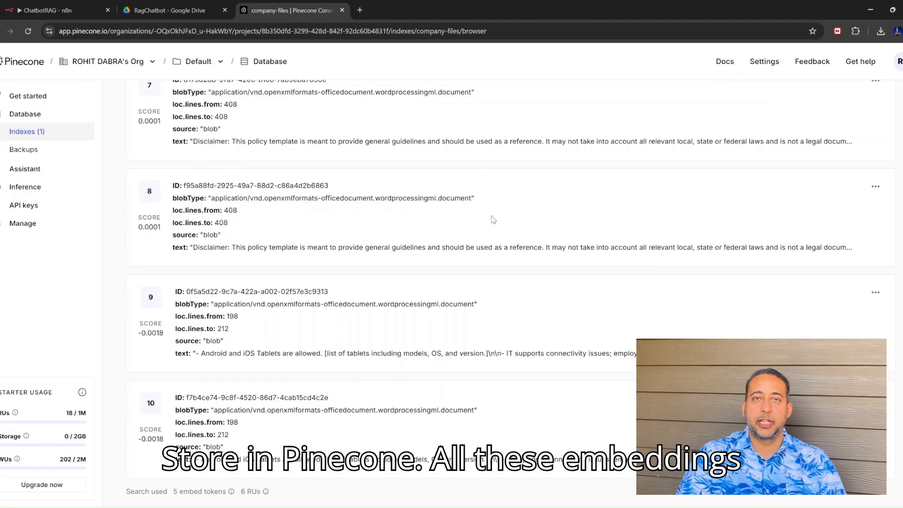
{"action": "scroll", "scroll_direction": "up", "scroll_amount": 3}
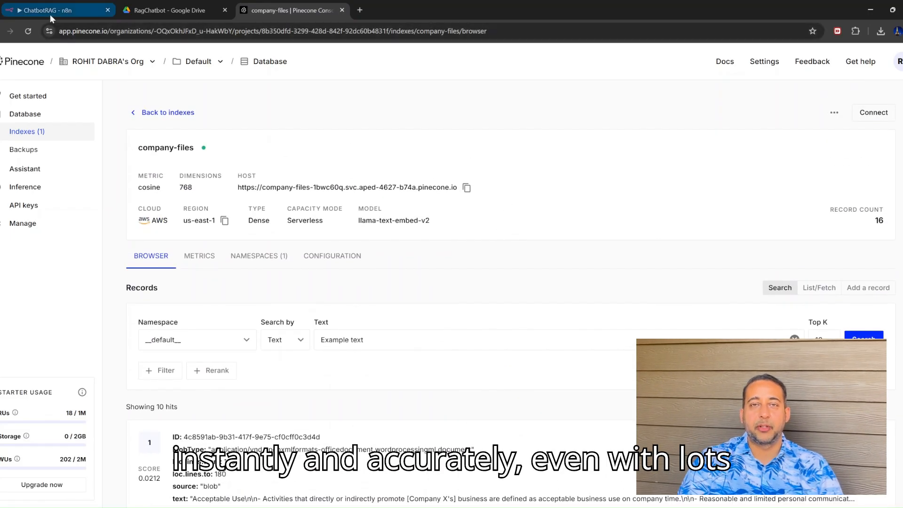
{"action": "left_click", "coordinate": [52, 10]}
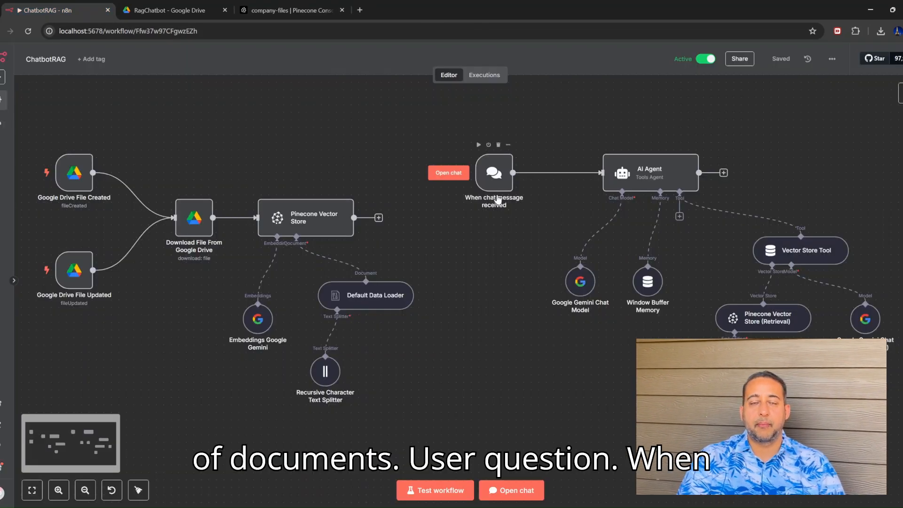
{"action": "mouse_move", "coordinate": [527, 201]}
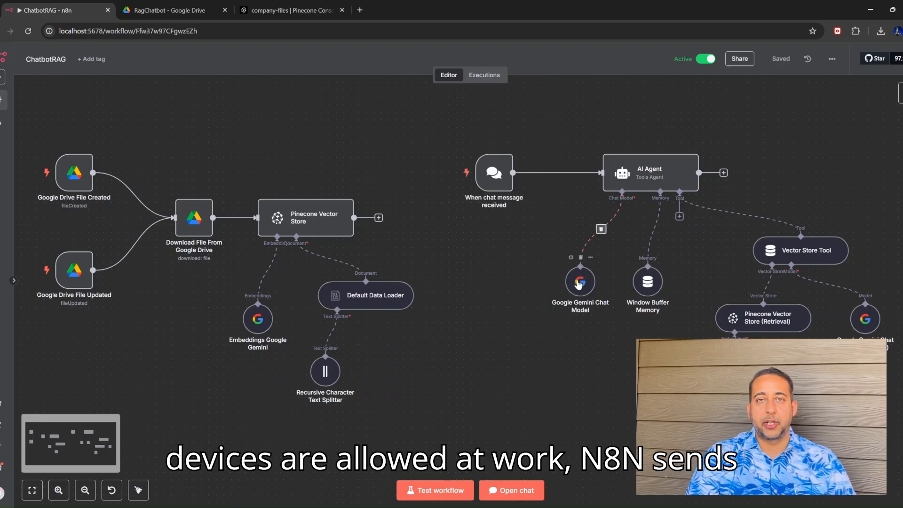
{"action": "mouse_move", "coordinate": [627, 234]}
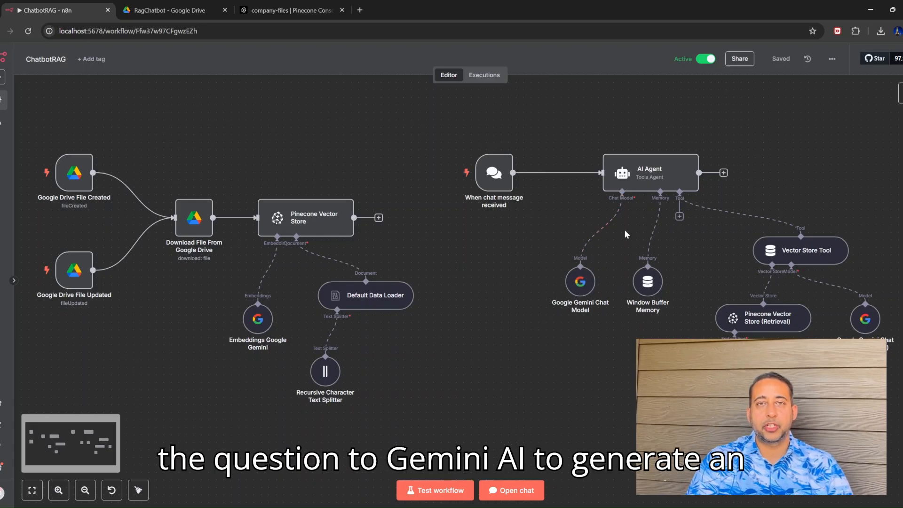
{"action": "mouse_move", "coordinate": [651, 224]}
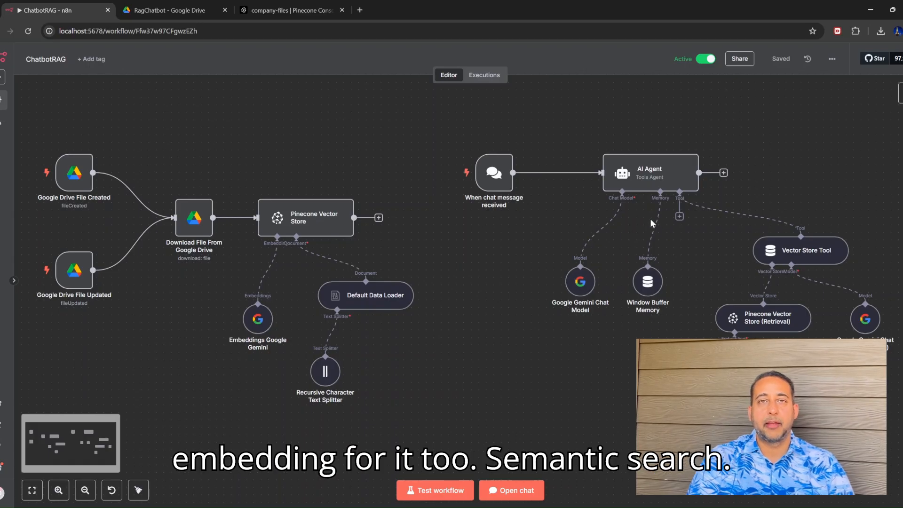
{"action": "mouse_move", "coordinate": [766, 320]}
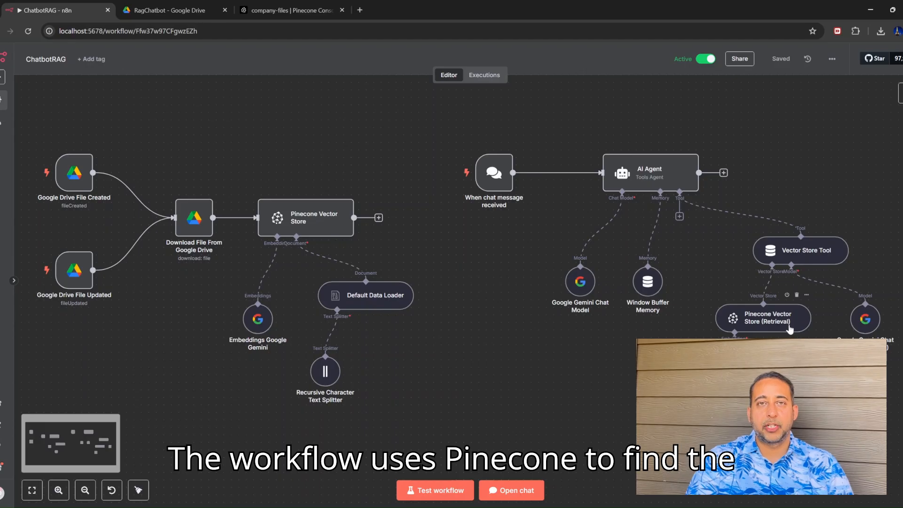
{"action": "mouse_move", "coordinate": [697, 337]}
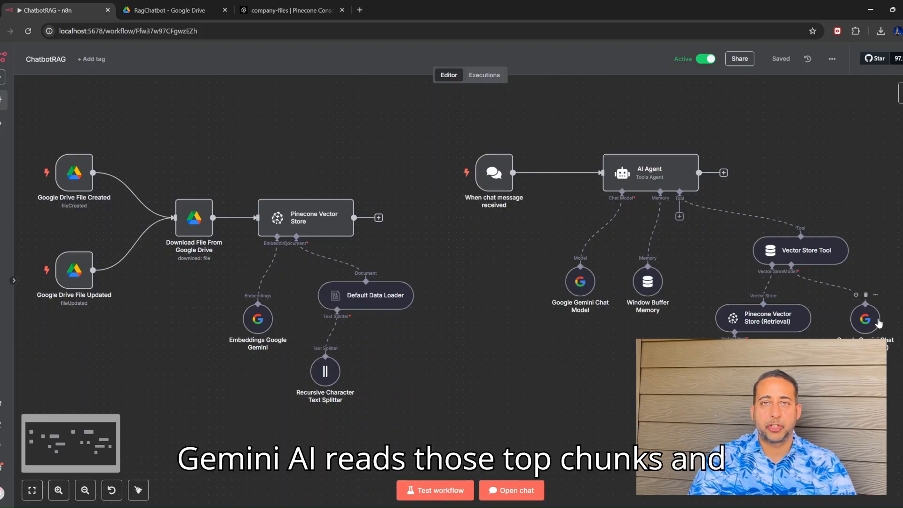
{"action": "mouse_move", "coordinate": [891, 346]}
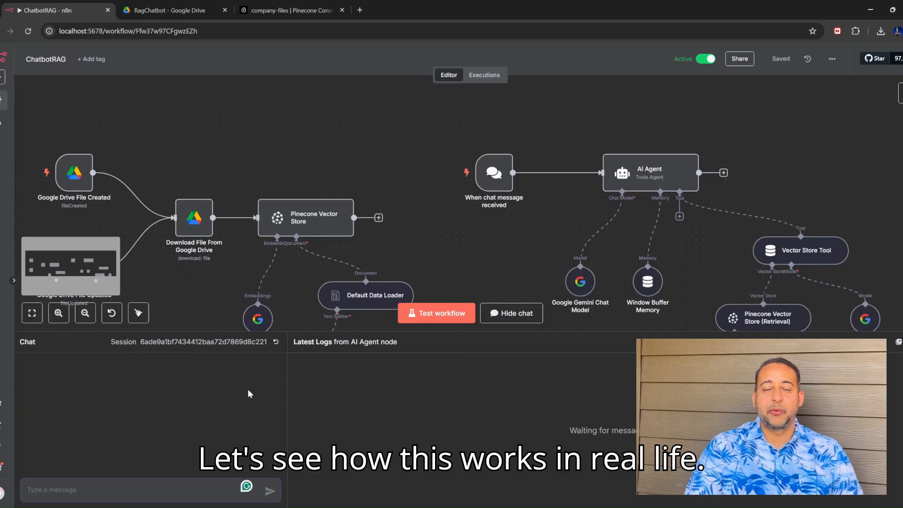
{"action": "left_click", "coordinate": [168, 9]}
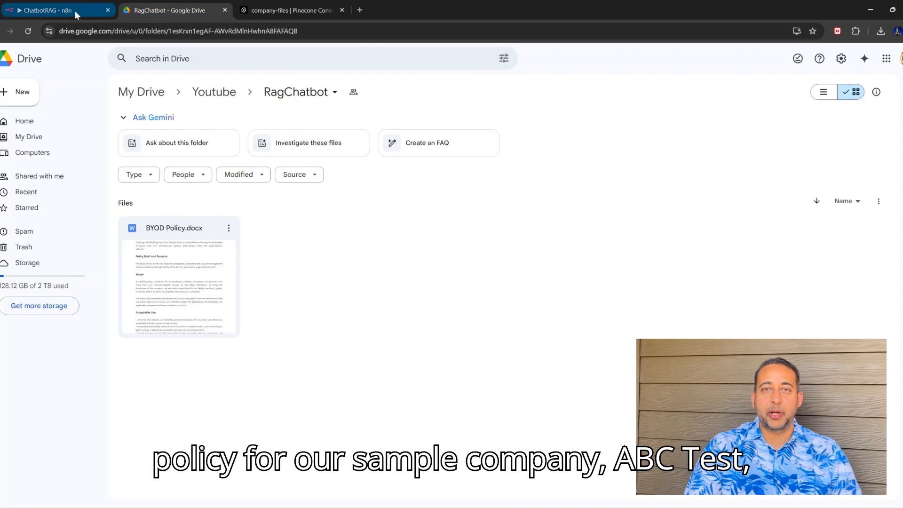
{"action": "left_click", "coordinate": [52, 10]}
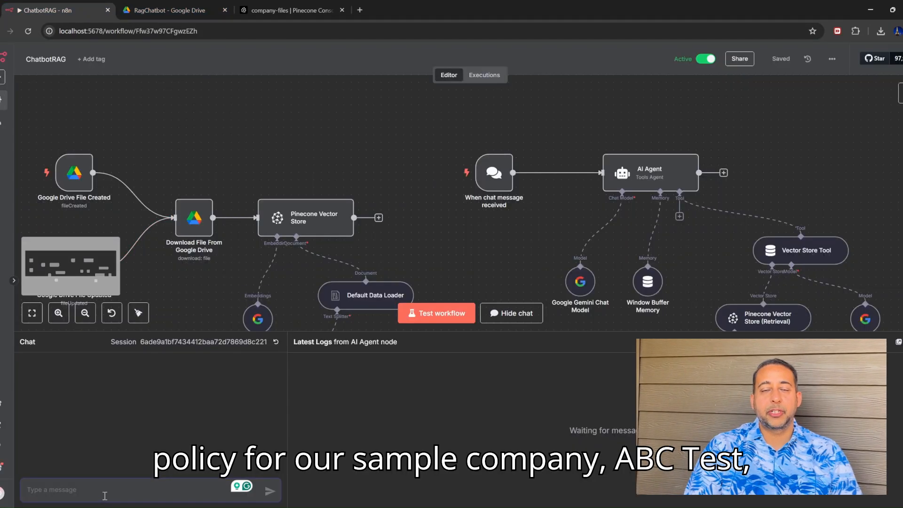
Step: Ask the chatbot 'What devices are allowed at the workplace in company ABCTest?' and get its BYOD-based answer
{"action": "type", "text": "What devices are allowed at the workplace in company ABCTest?"}
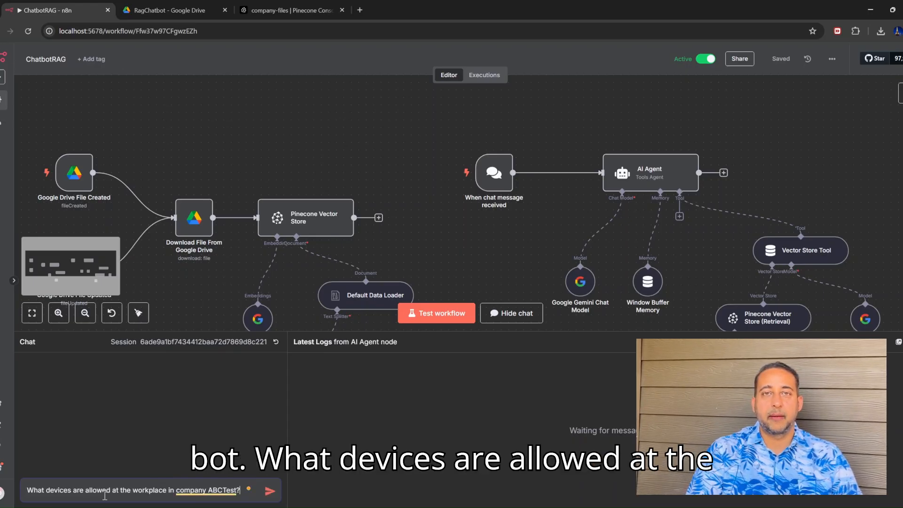
{"action": "left_click", "coordinate": [270, 490]}
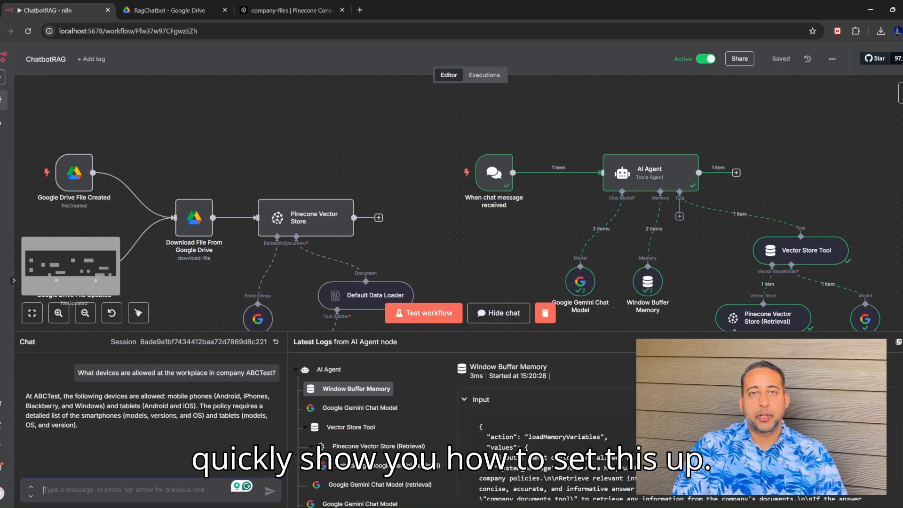
Step: Hide the chat and view the Recursive Character Text Splitter settings with chunk size 1000, overlap 100
{"action": "left_click", "coordinate": [499, 312]}
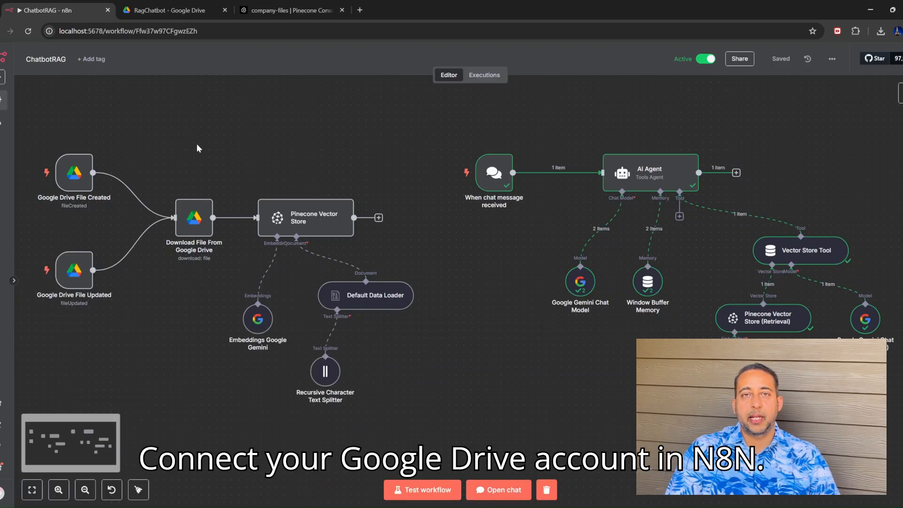
{"action": "mouse_move", "coordinate": [194, 217]}
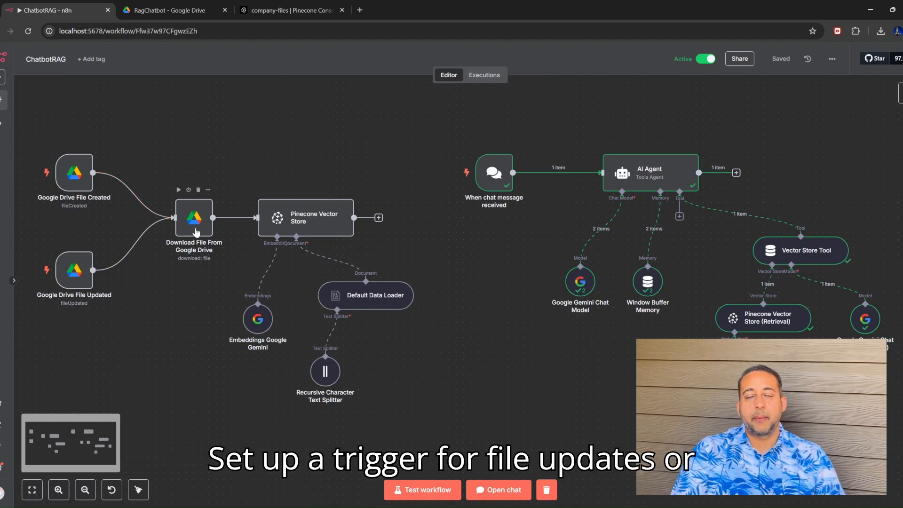
{"action": "mouse_move", "coordinate": [315, 282]}
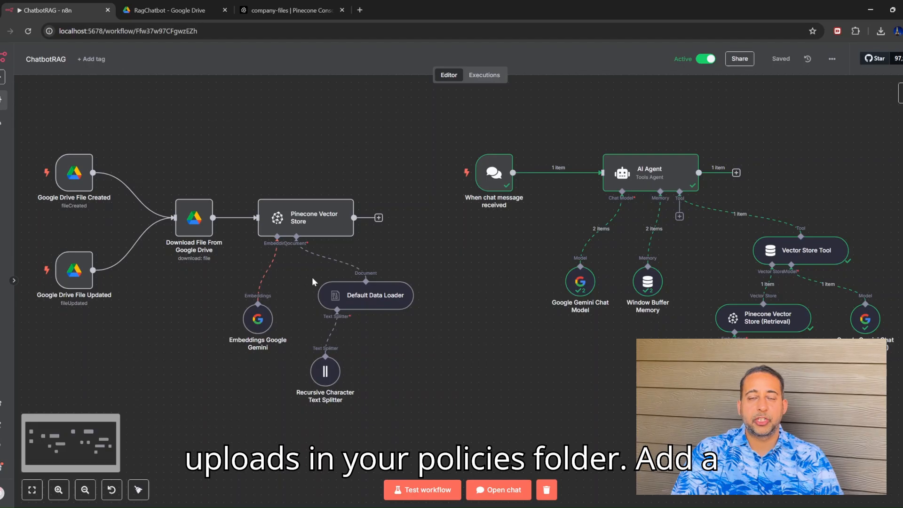
{"action": "mouse_move", "coordinate": [194, 228]}
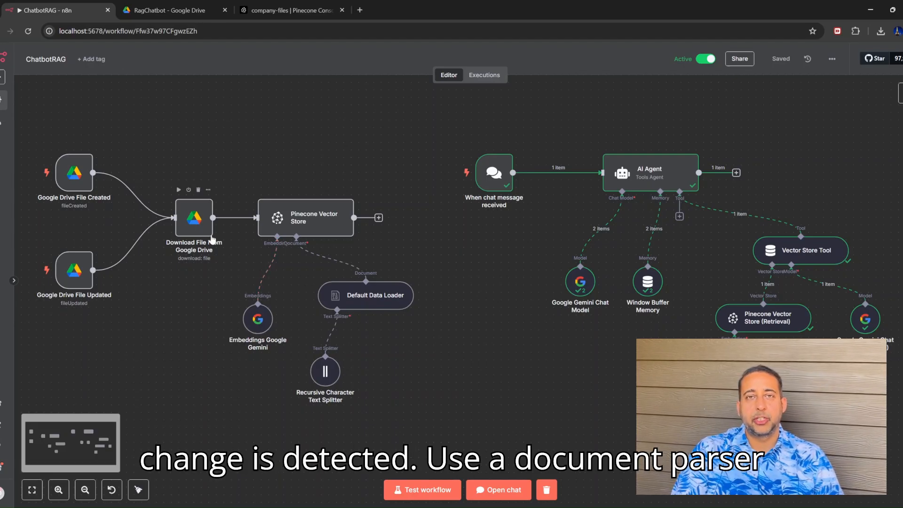
{"action": "mouse_move", "coordinate": [324, 371]}
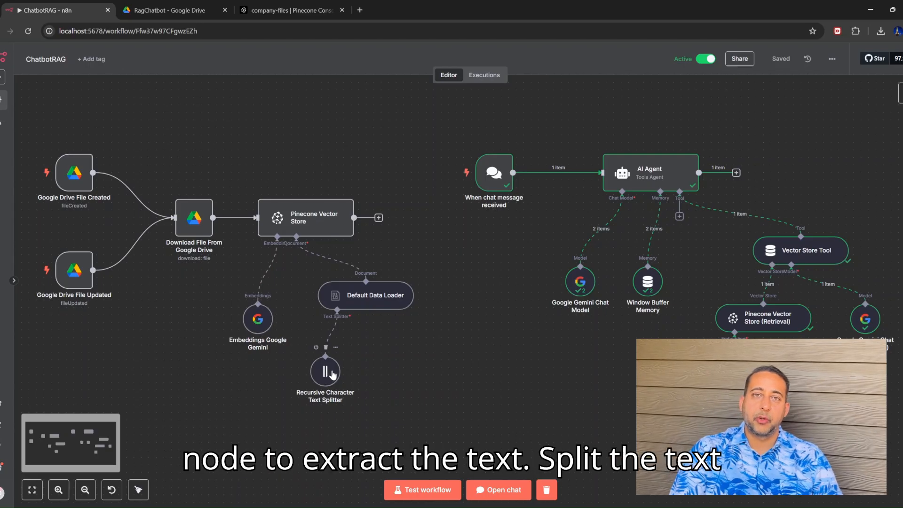
{"action": "double_click", "coordinate": [325, 372]}
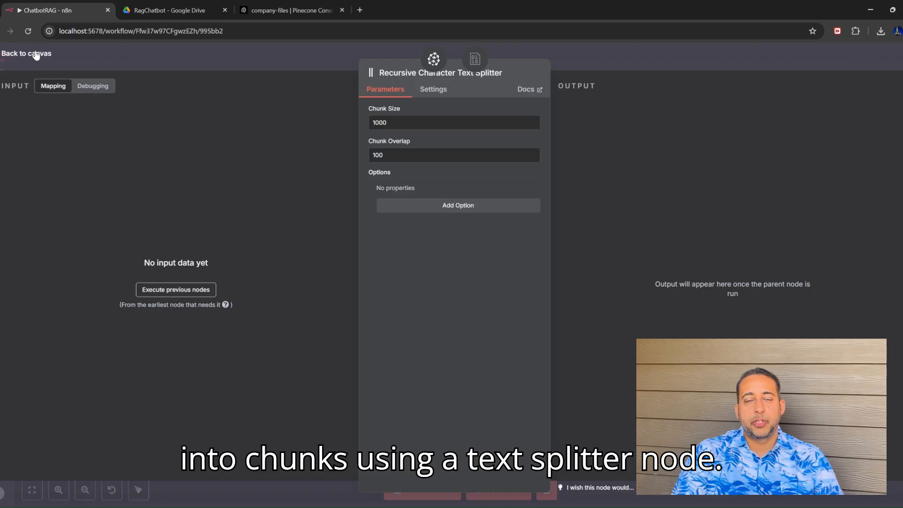
Step: Review the Embeddings Google Gemini, Pinecone Vector Store, chat trigger and Gemini Chat Model settings without changes
{"action": "left_click", "coordinate": [26, 52]}
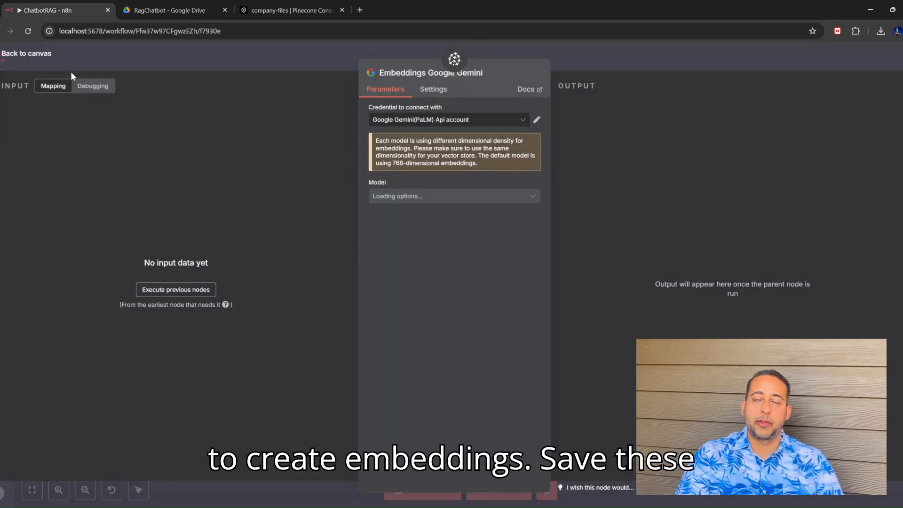
{"action": "left_click", "coordinate": [26, 52]}
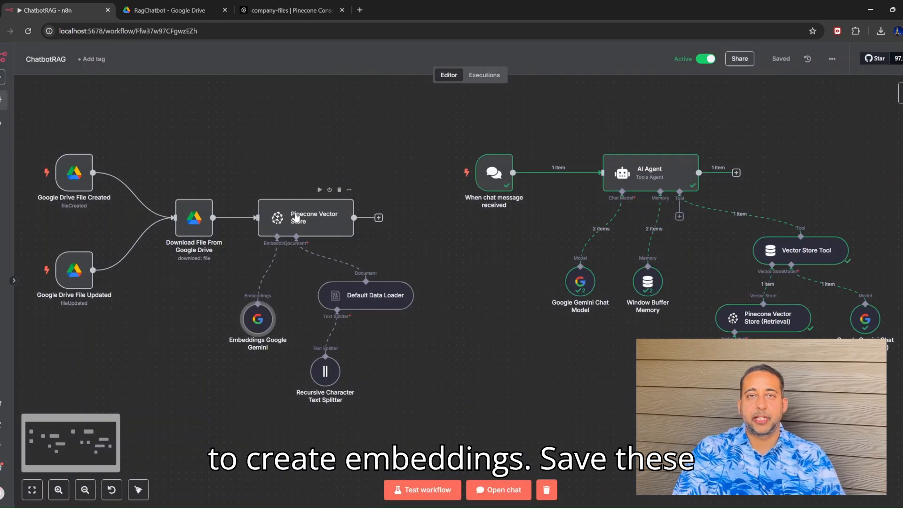
{"action": "double_click", "coordinate": [306, 218]}
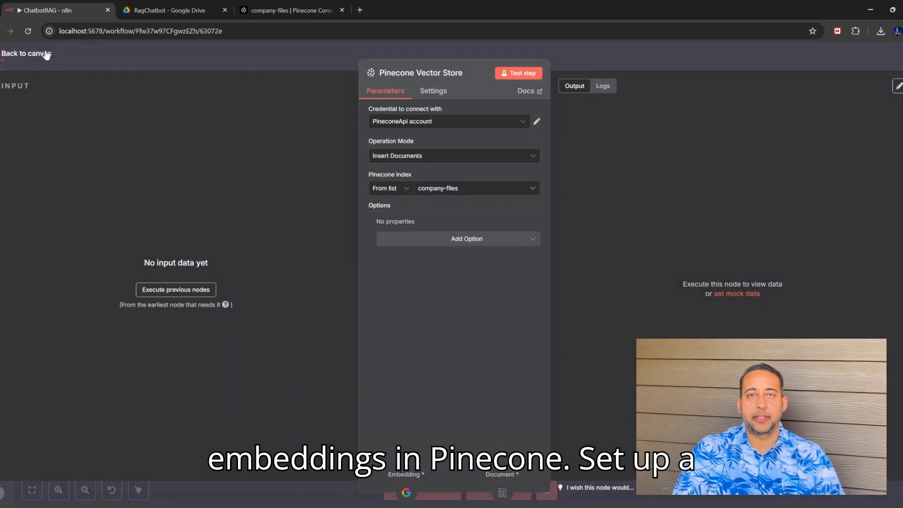
{"action": "left_click", "coordinate": [27, 53]}
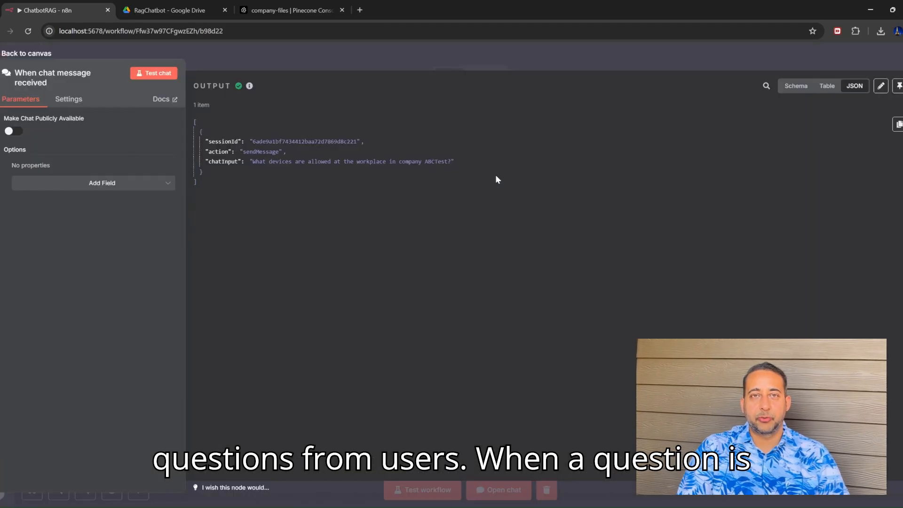
{"action": "left_click", "coordinate": [26, 52]}
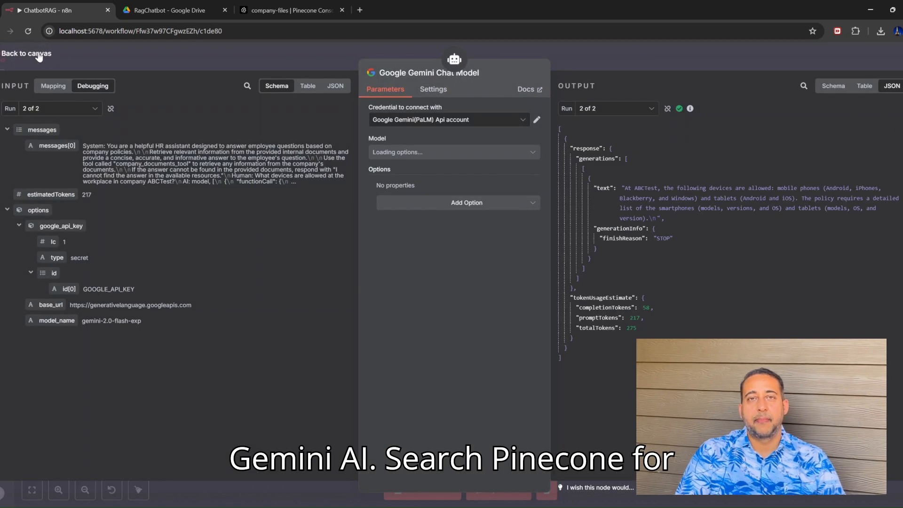
{"action": "left_click", "coordinate": [26, 53]}
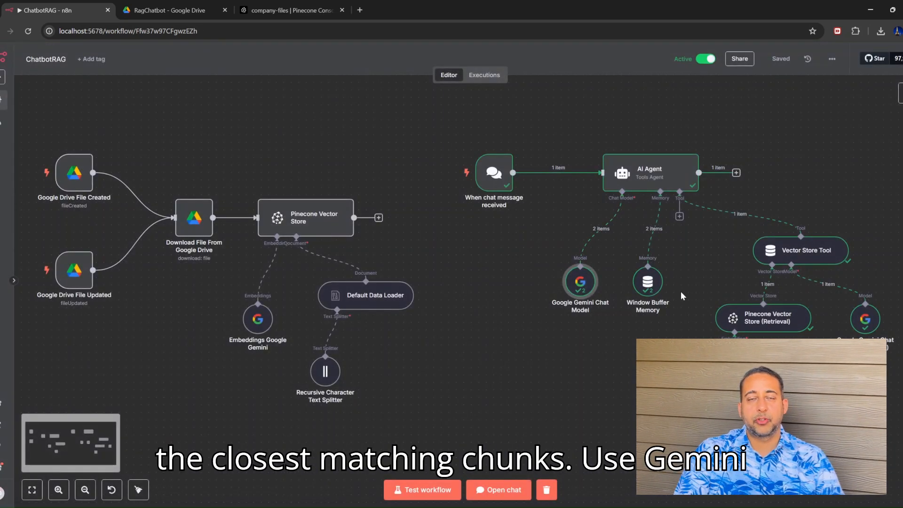
{"action": "mouse_move", "coordinate": [862, 331]}
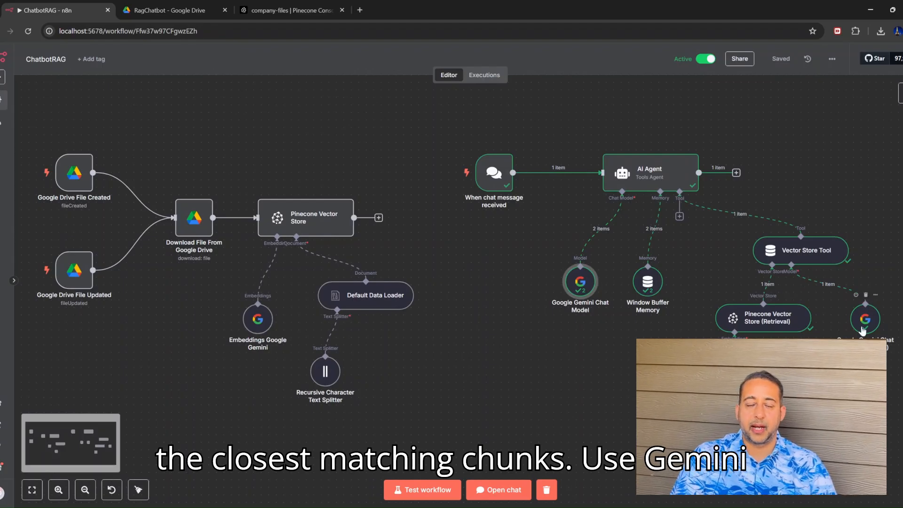